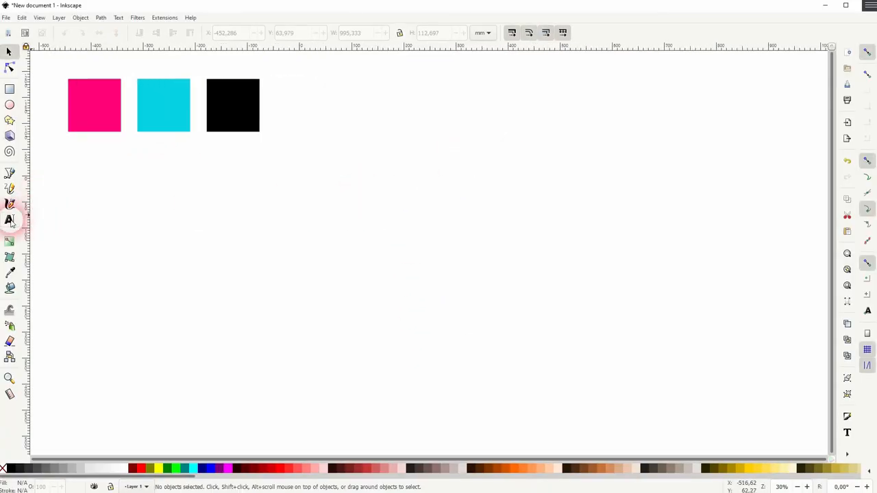
Step: Place the bold black word DIMENSION on the canvas below the three colour squares
left_click(10, 220)
type("DIMENSION")
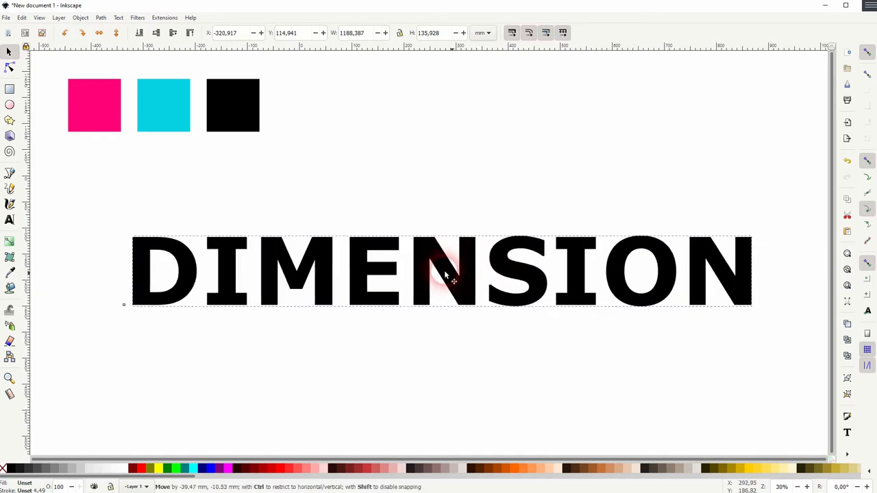
Step: Give the DIMENSION text an explicit flat black fill in Fill and Stroke
left_click(446, 271)
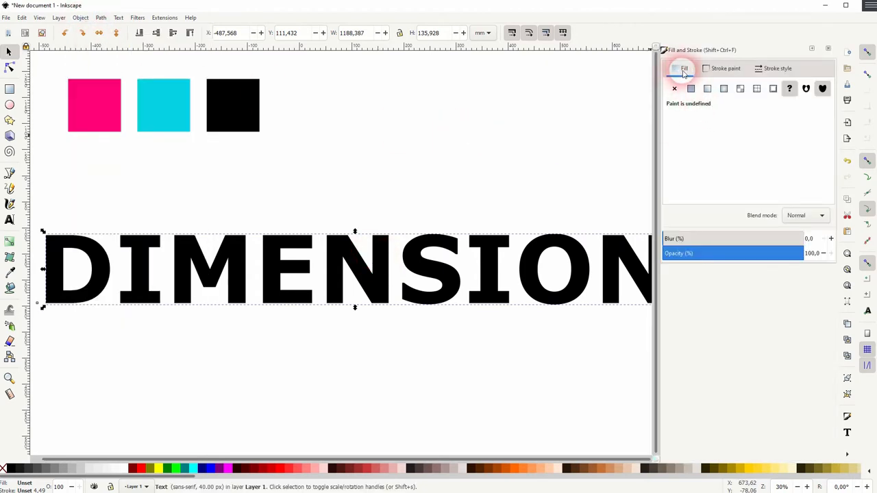
left_click(691, 89)
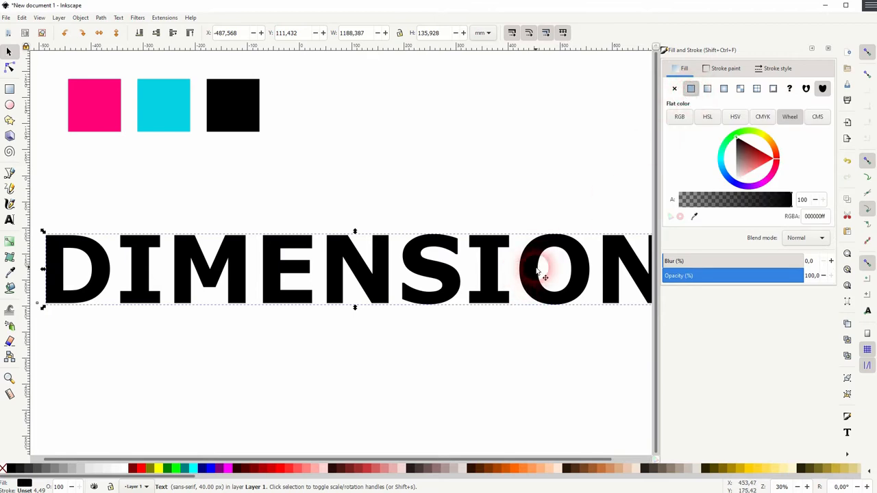
mouse_move(404, 257)
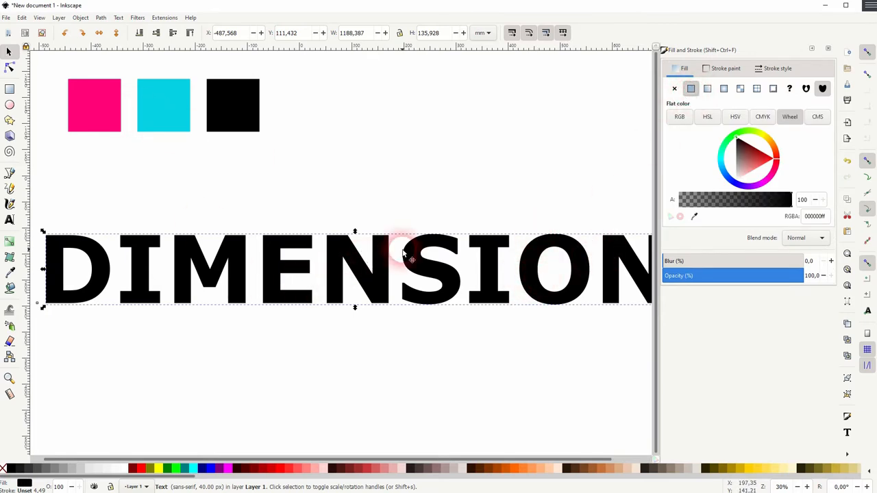
Step: Duplicate DIMENSION and fill the copy with the magenta square's RGBA colour
right_click(411, 261)
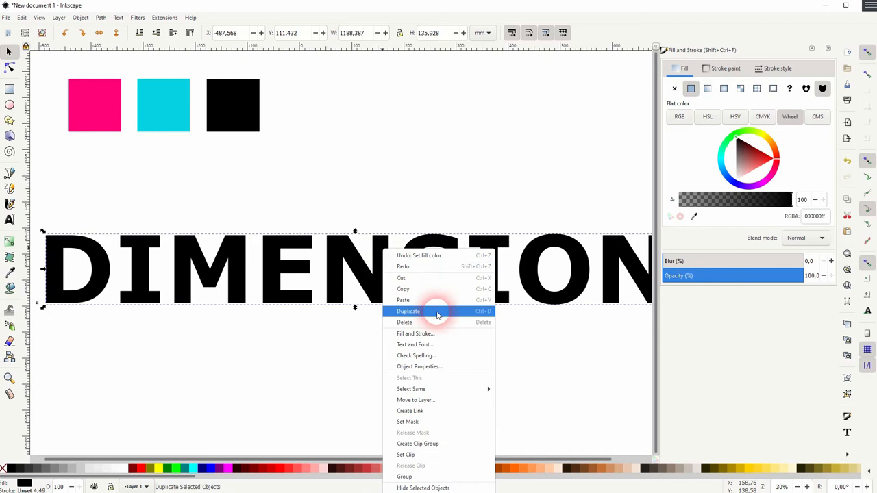
left_click(409, 311)
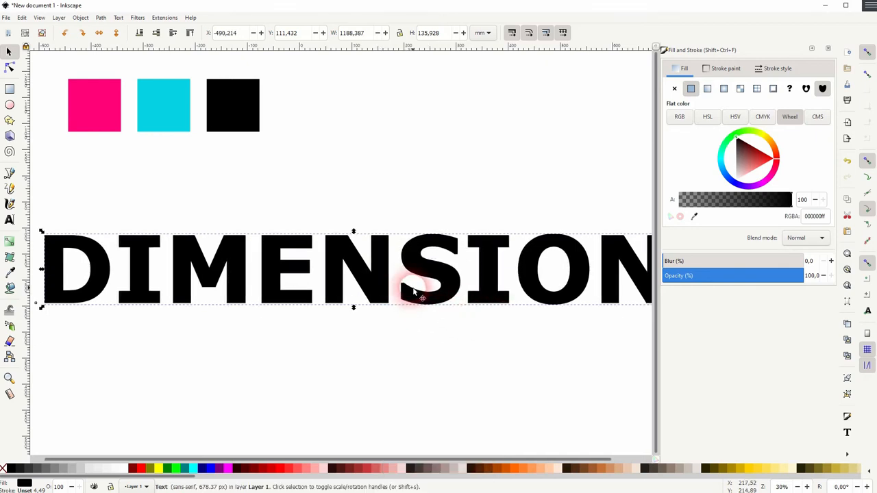
mouse_move(113, 117)
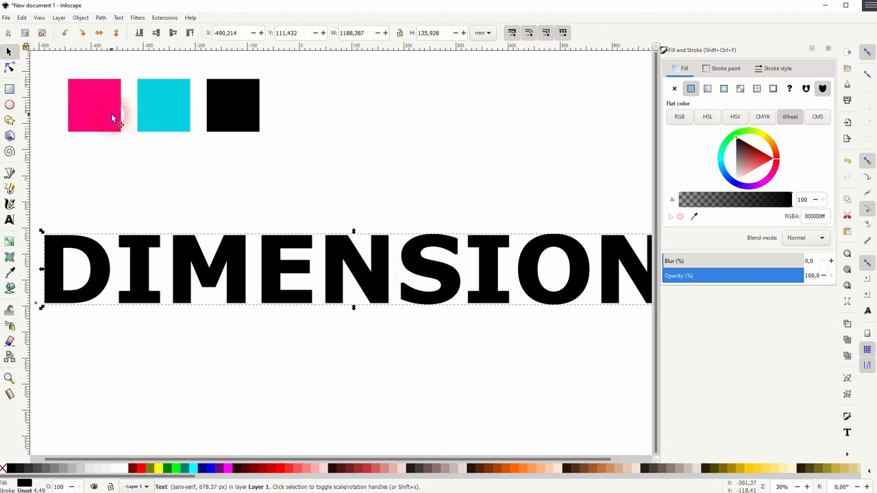
left_click(94, 105)
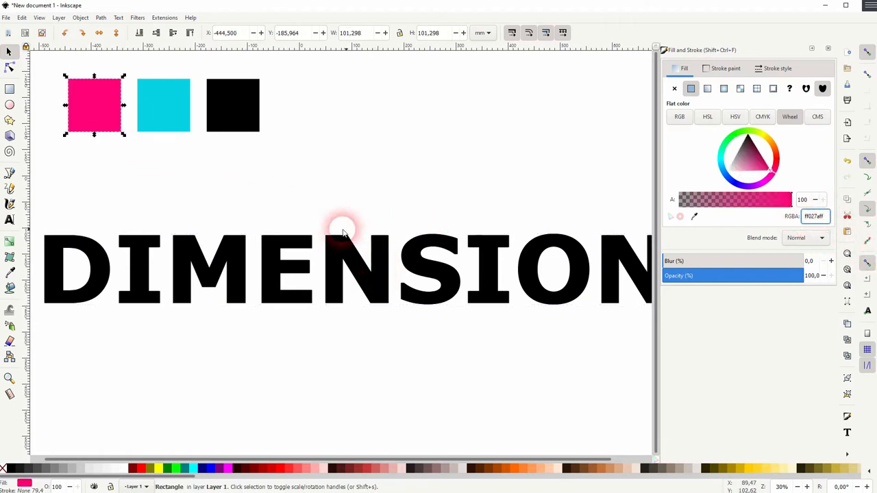
left_click(342, 267)
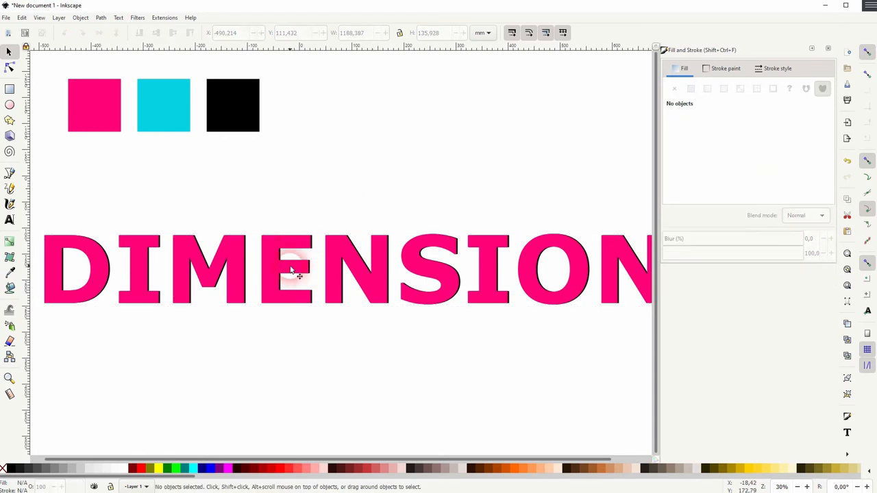
Step: Lower the magenta copy beneath the black text and nudge the black text to offset it
left_click(291, 268)
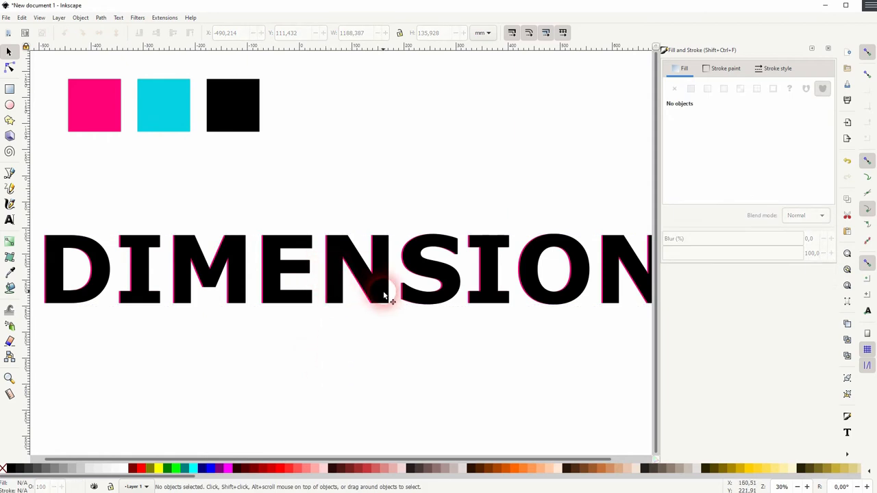
left_click(380, 281)
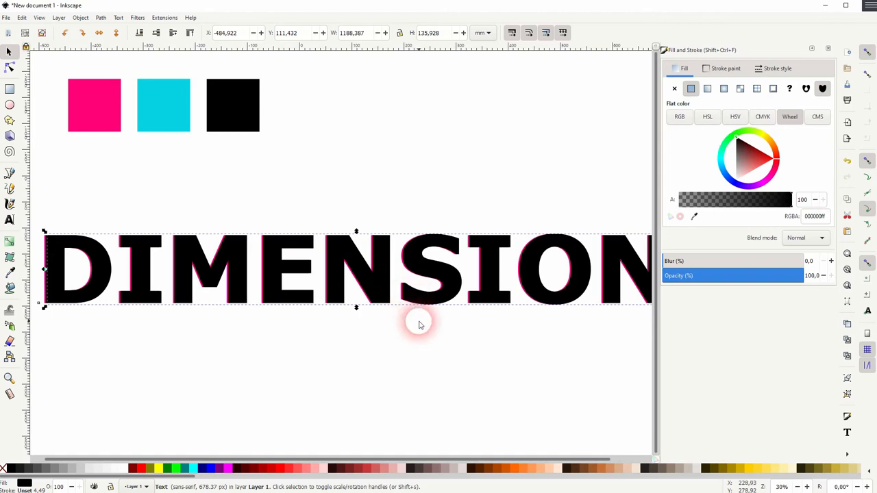
Step: Create a cyan copy from the cyan square's colour, lowered to the bottom and offset opposite the magenta
left_click(163, 105)
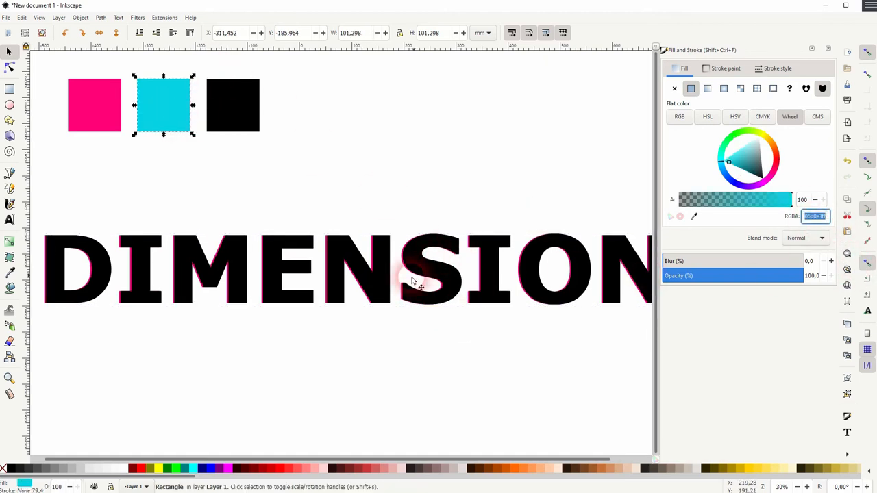
left_click(411, 267)
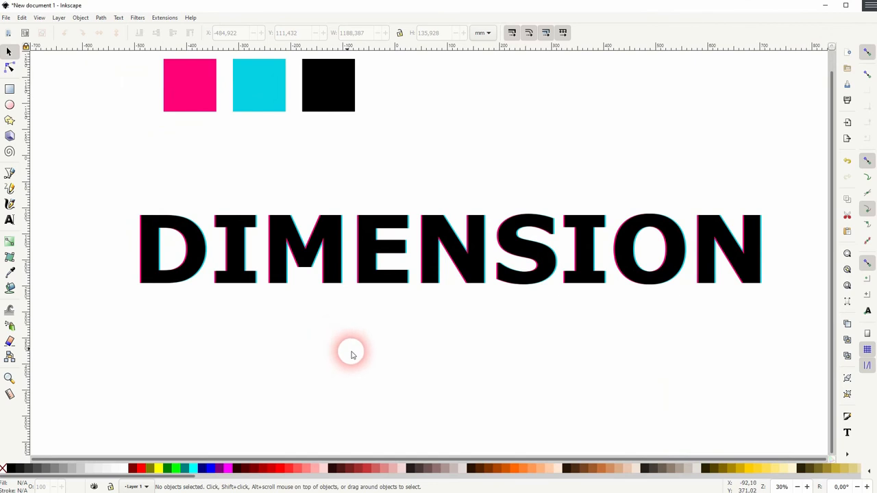
mouse_move(113, 297)
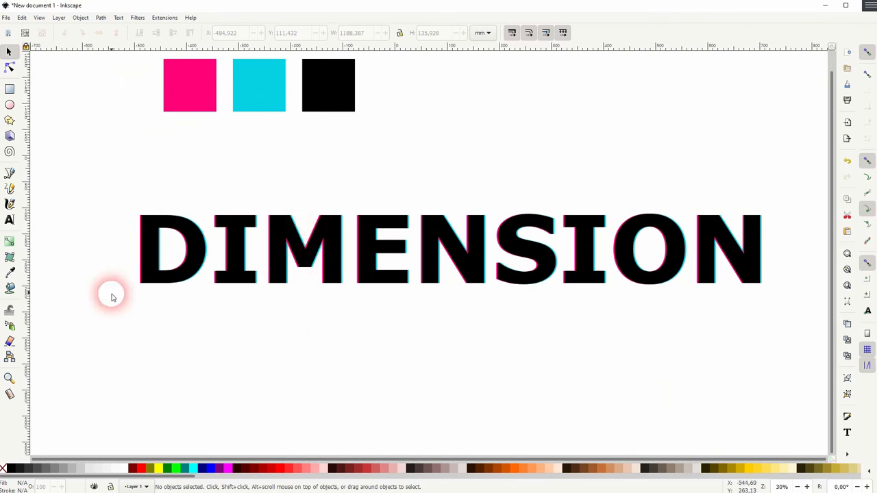
mouse_move(353, 335)
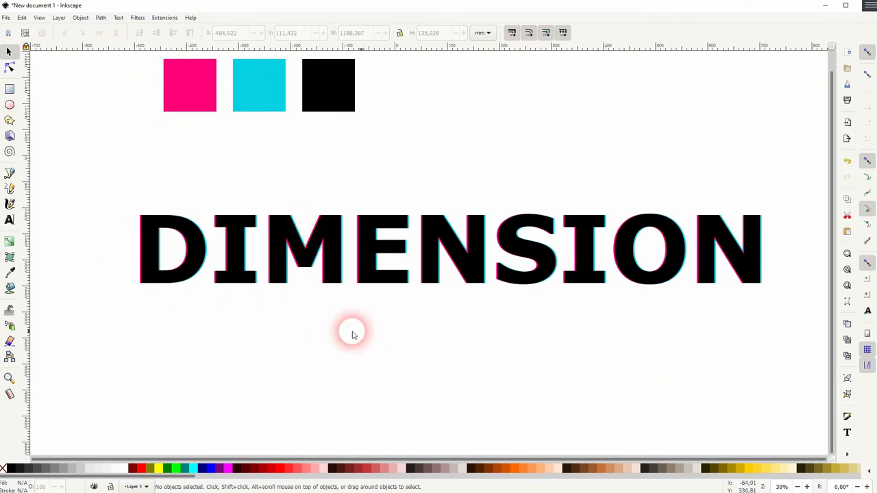
mouse_move(86, 321)
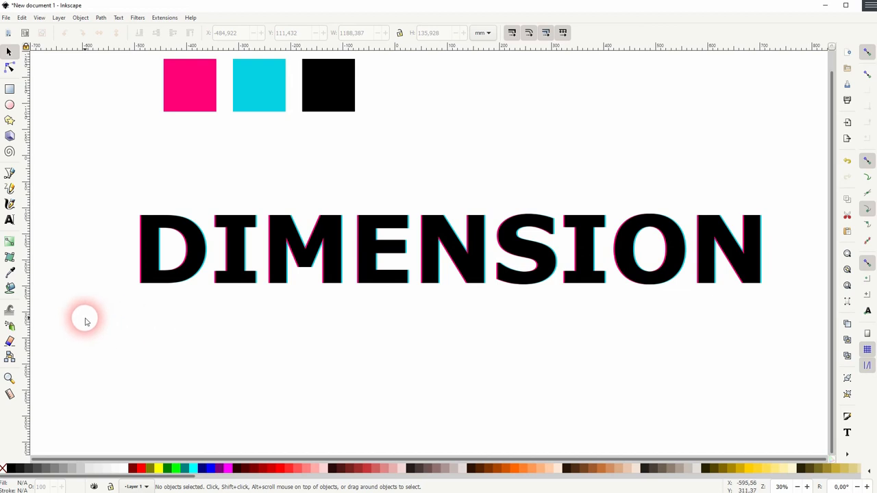
left_click_drag(85, 322, 445, 219)
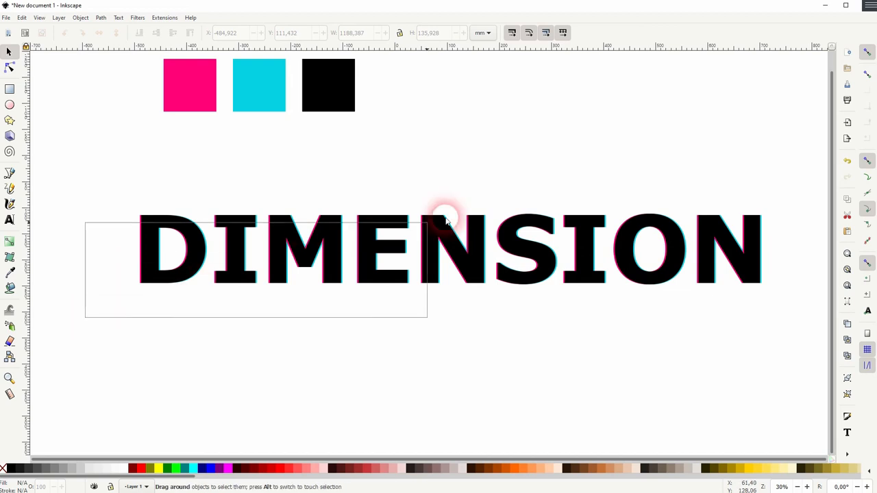